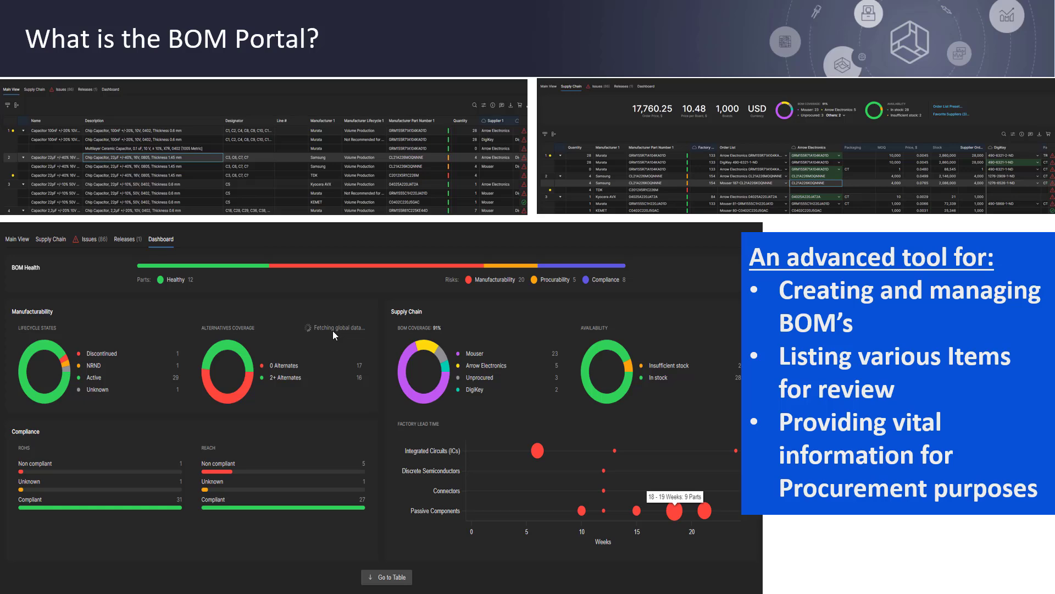
# Advance from the 'What is the BOM Portal?' slide to the BOM Portal Overview collage
pyautogui.press('Right')
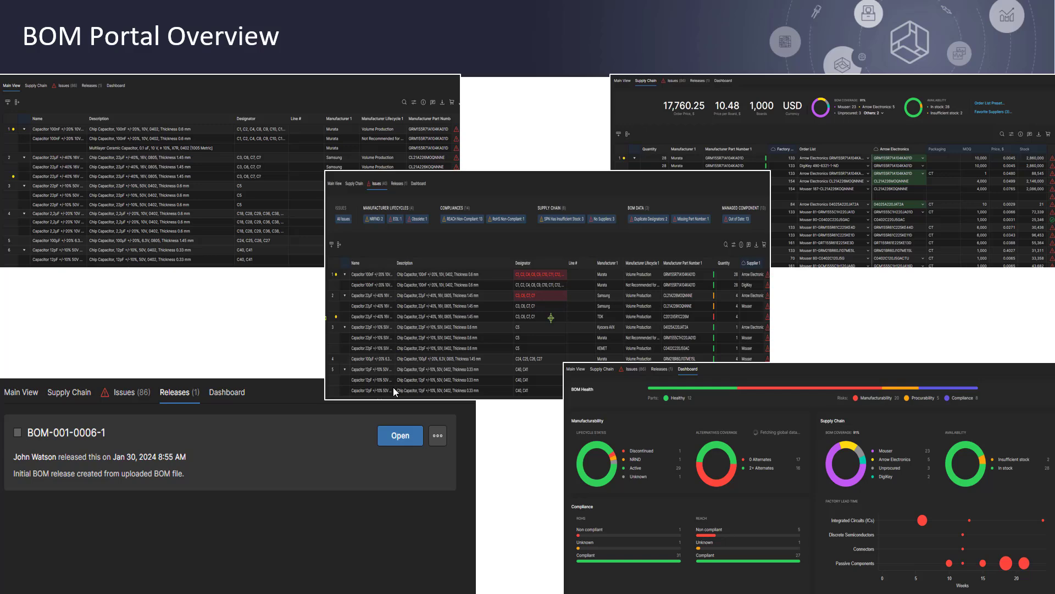
pyautogui.moveTo(311, 345)
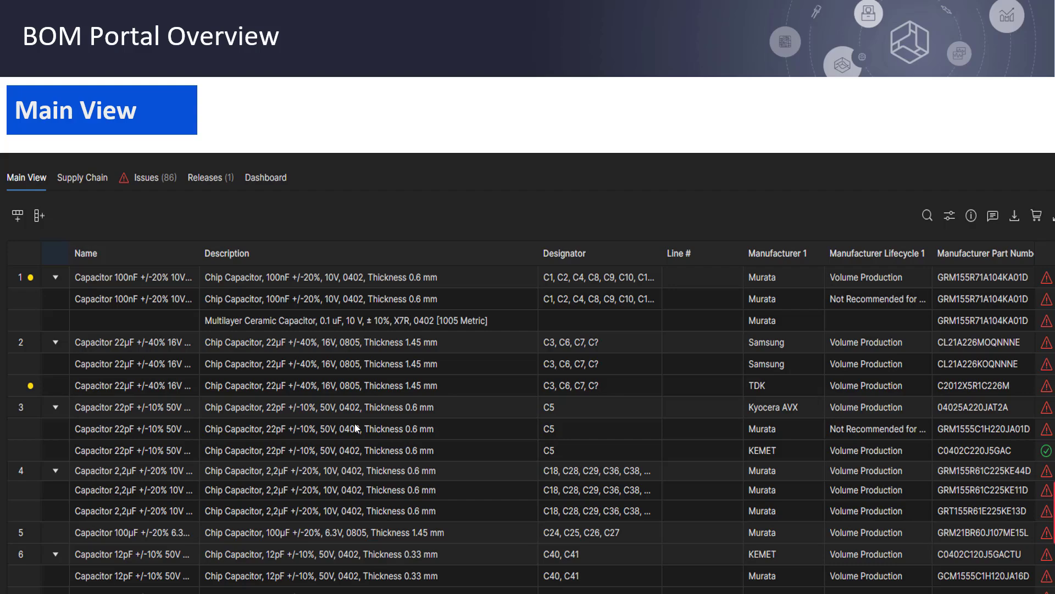
pyautogui.moveTo(305, 361)
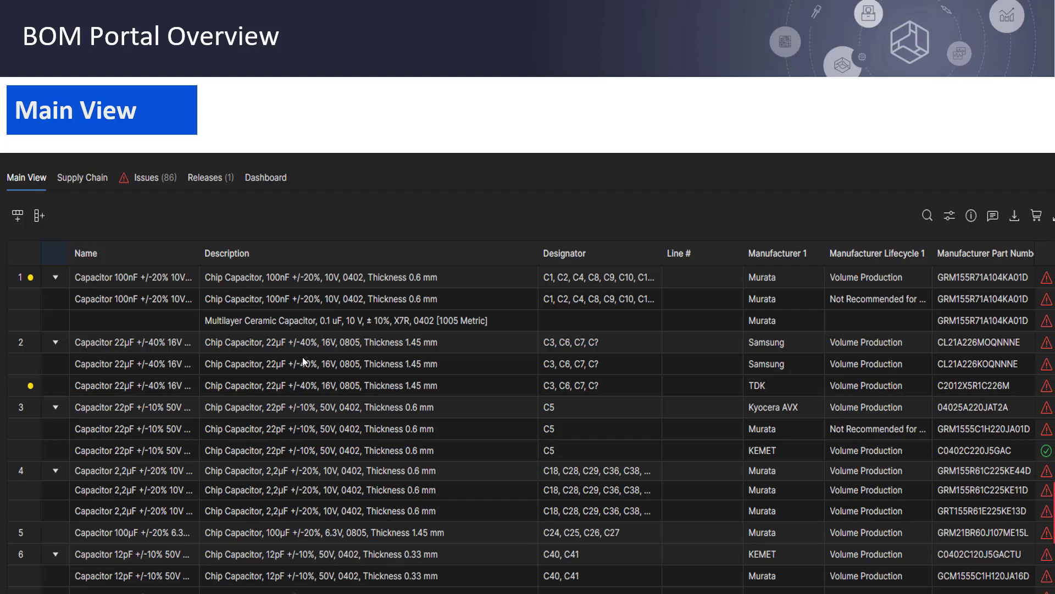
# Advance to the Supply Chain slide showing 17,760.25 USD order price and 91% coverage
pyautogui.click(83, 178)
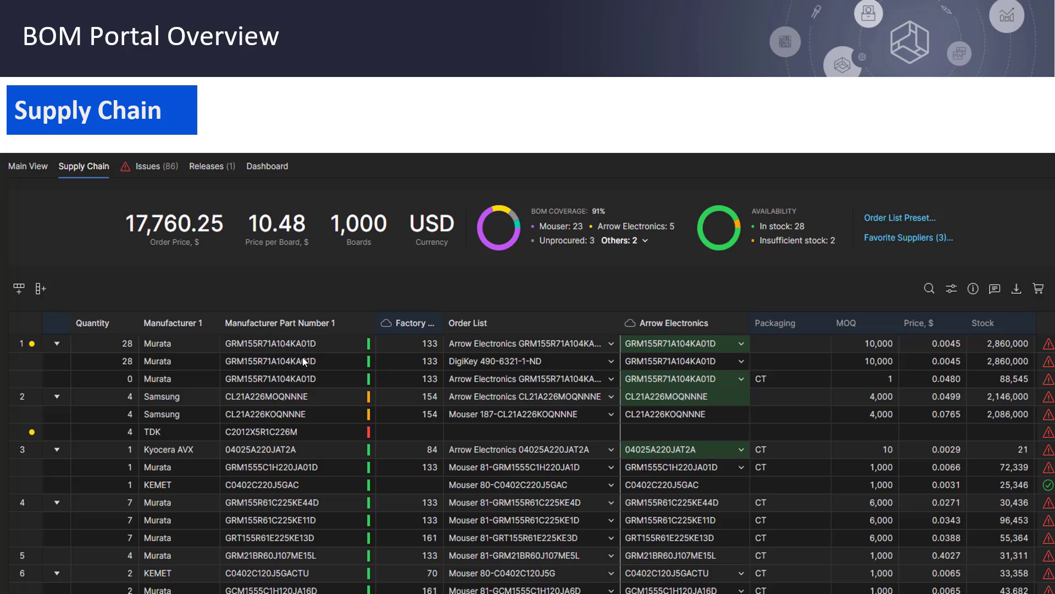
pyautogui.moveTo(343, 505)
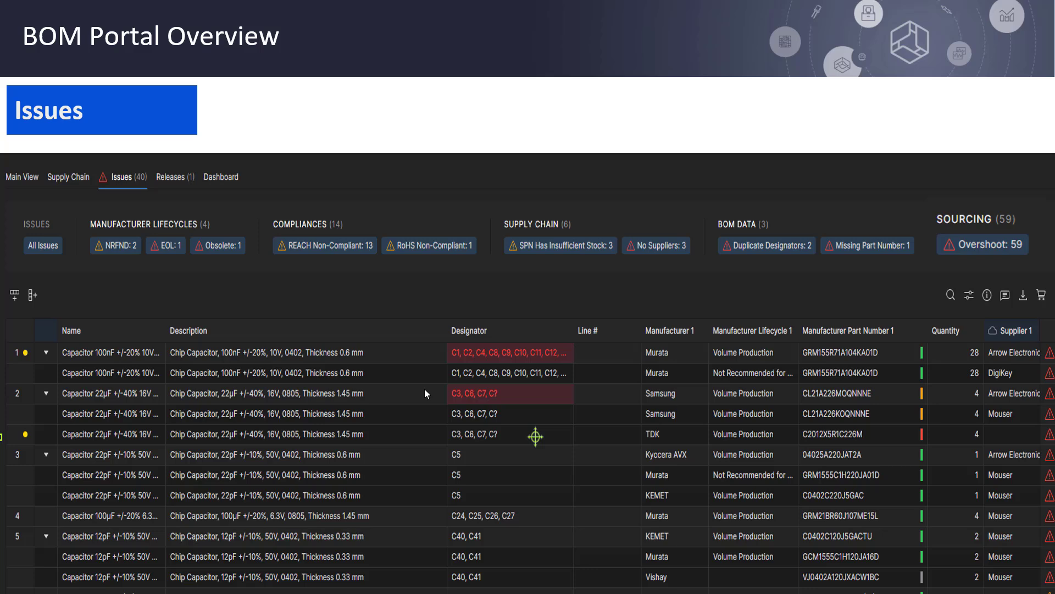
pyautogui.moveTo(487, 366)
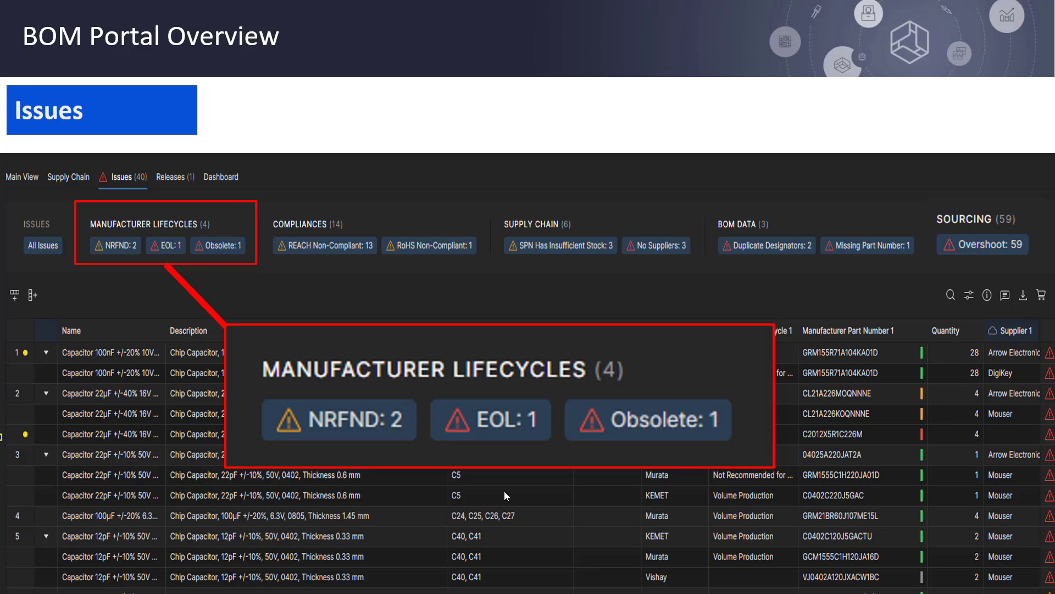
pyautogui.moveTo(456, 401)
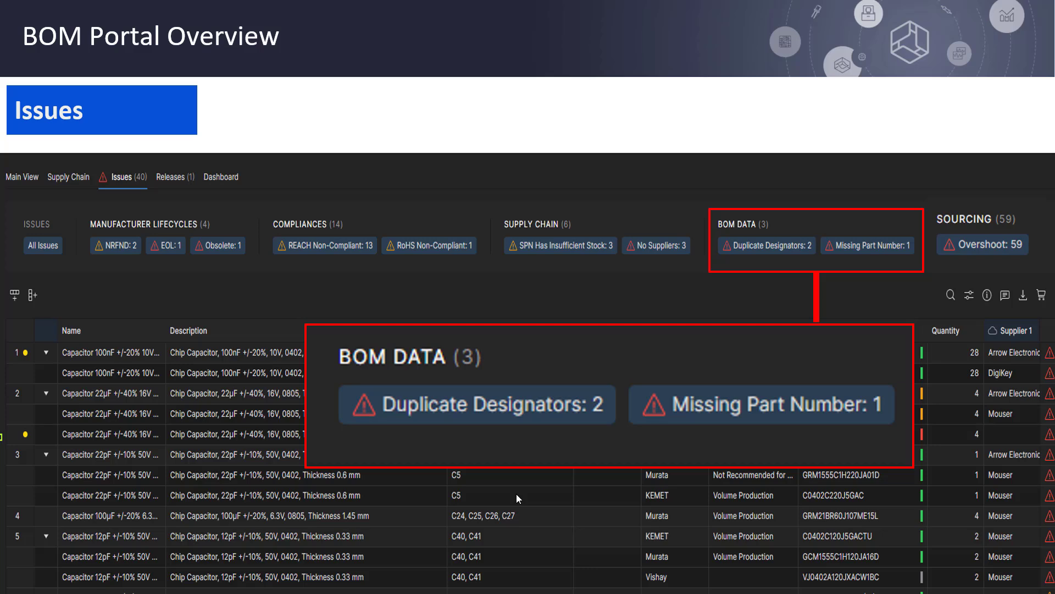
# Reveal the Sourcing issues callout showing Overshoot at 59
pyautogui.click(982, 244)
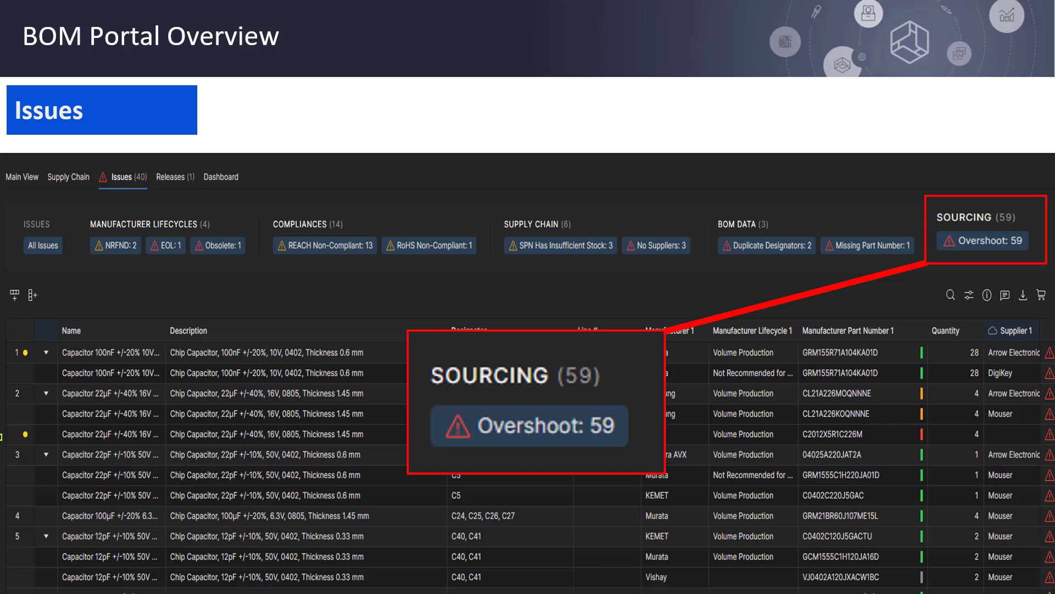
pyautogui.moveTo(549, 550)
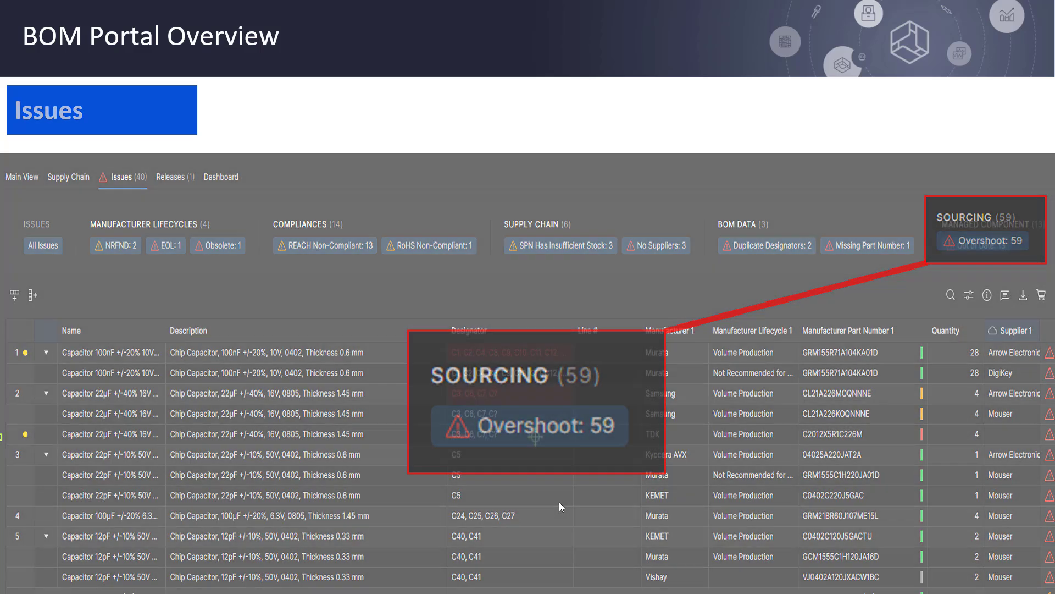
# Show the Releases slide, reveal its Download/Change Lifecycle State/Revert/Compare callout, then reach the Dashboard slide
pyautogui.click(170, 177)
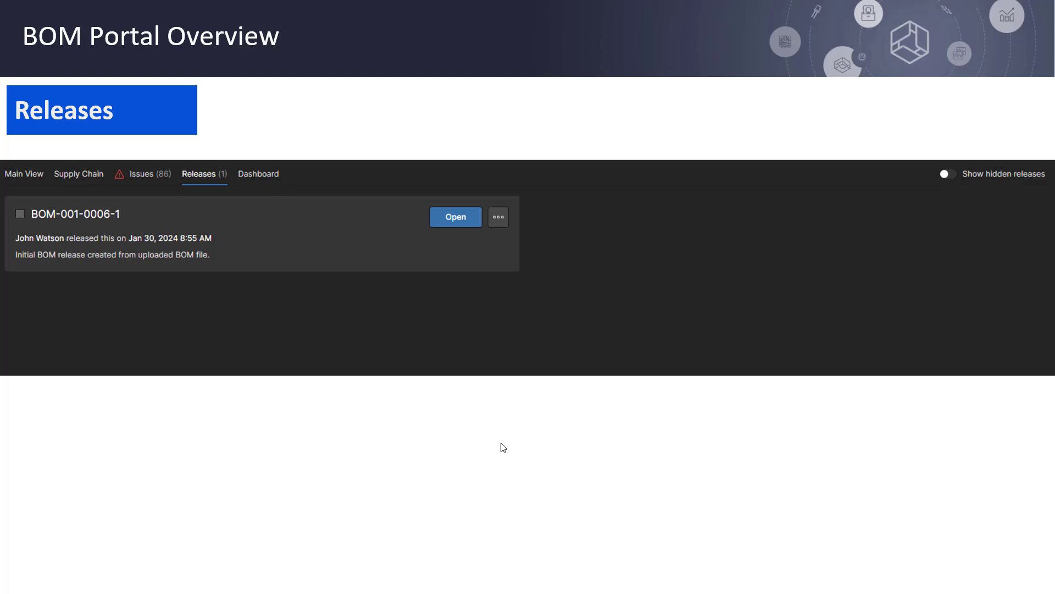
pyautogui.moveTo(575, 405)
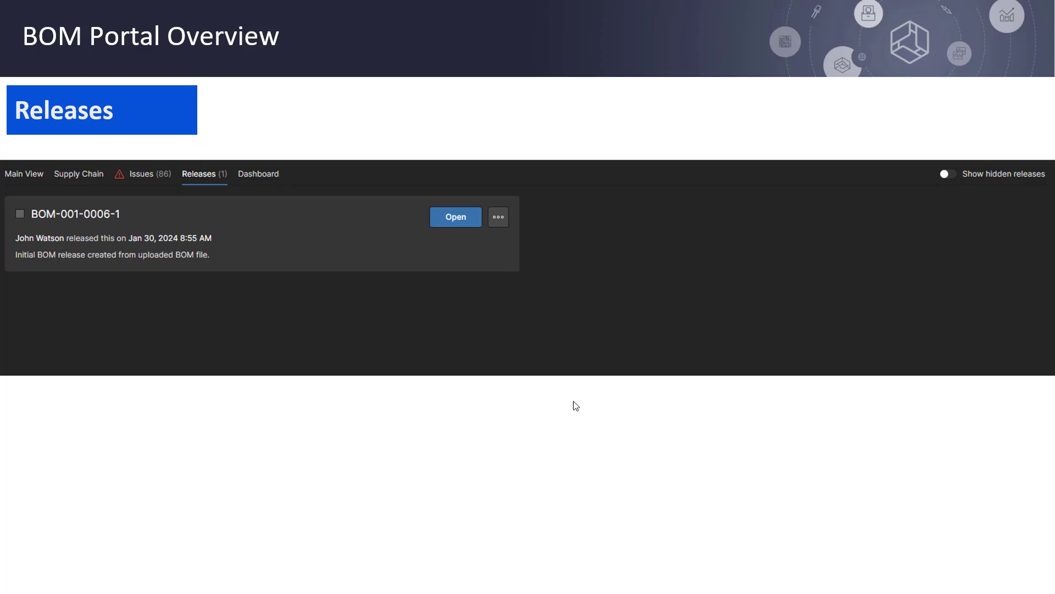
pyautogui.click(499, 217)
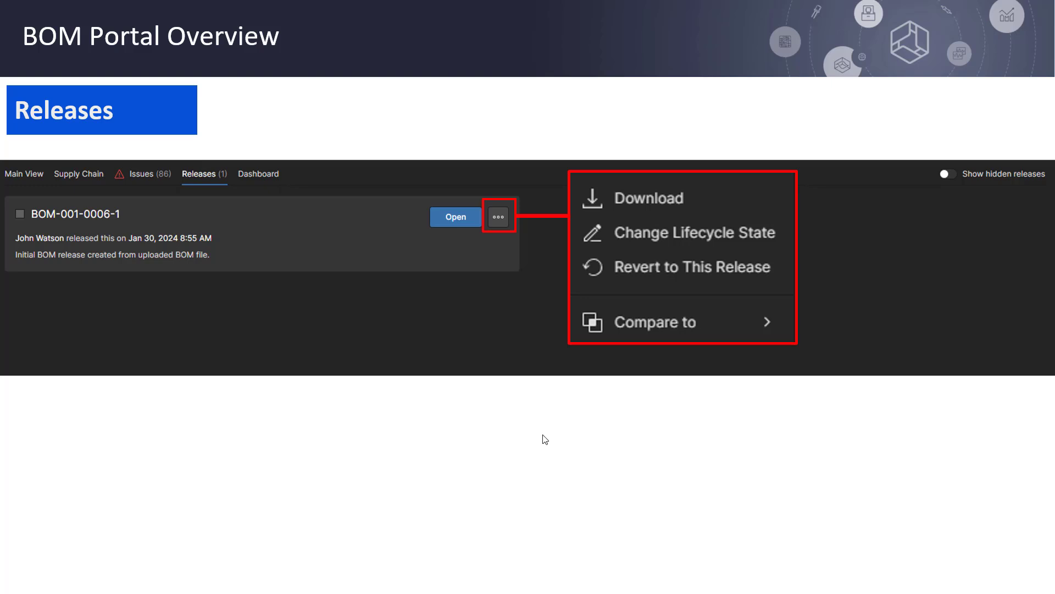
pyautogui.click(259, 174)
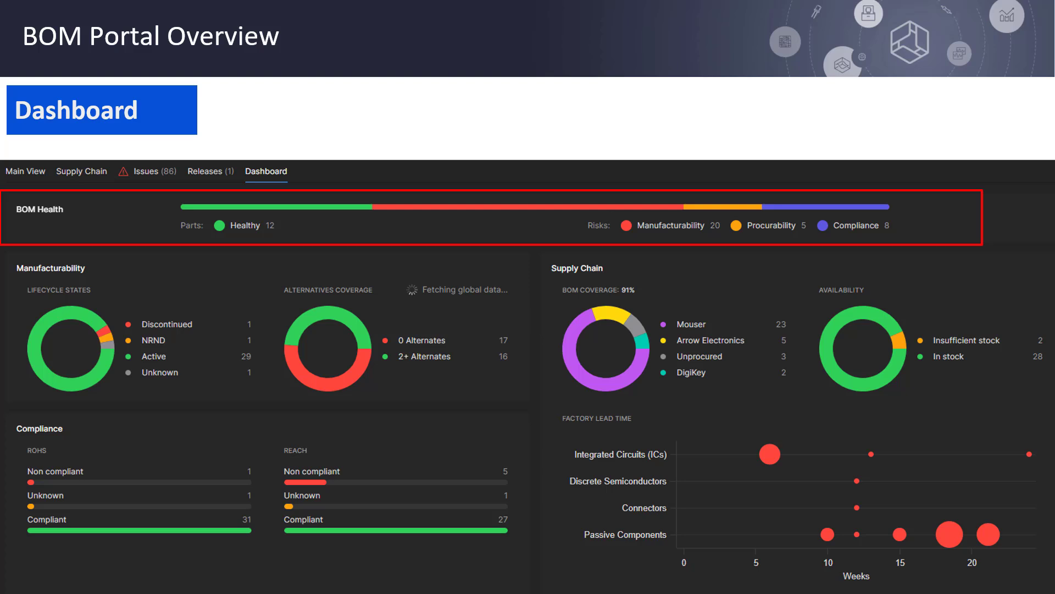
pyautogui.moveTo(487, 210)
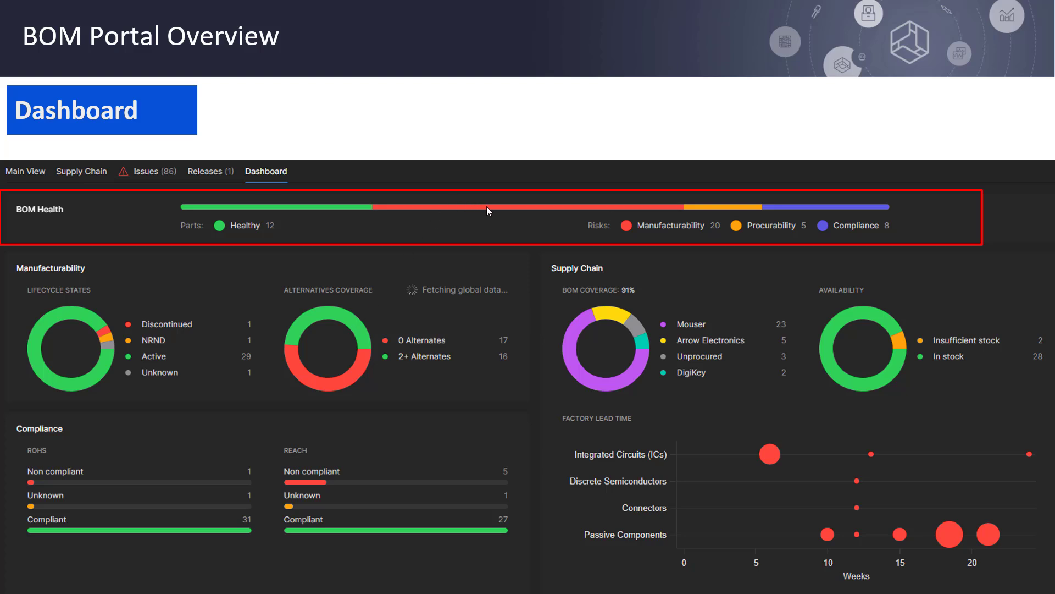
pyautogui.moveTo(775, 216)
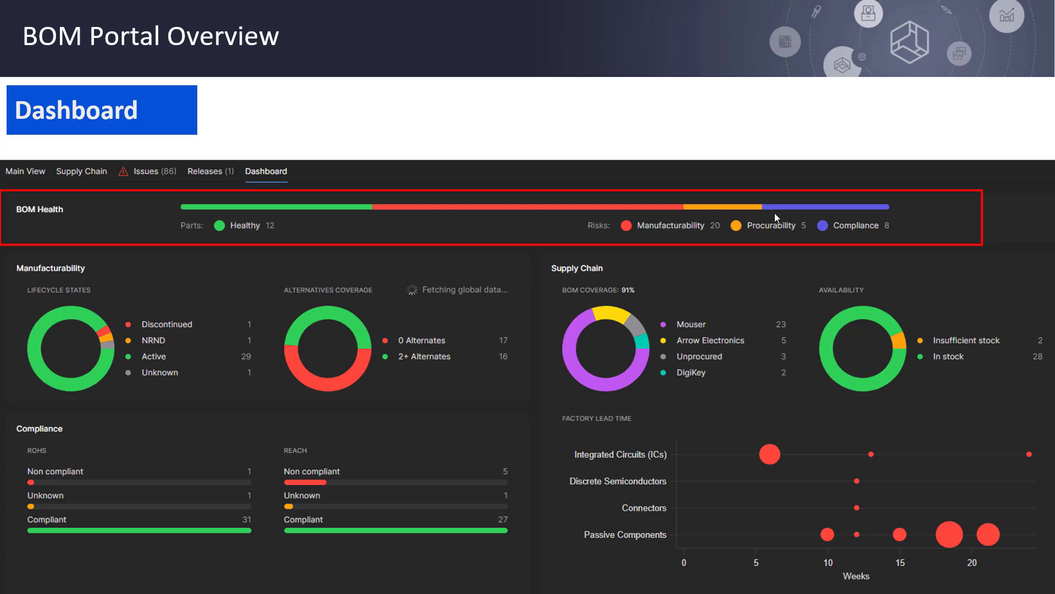
pyautogui.moveTo(488, 259)
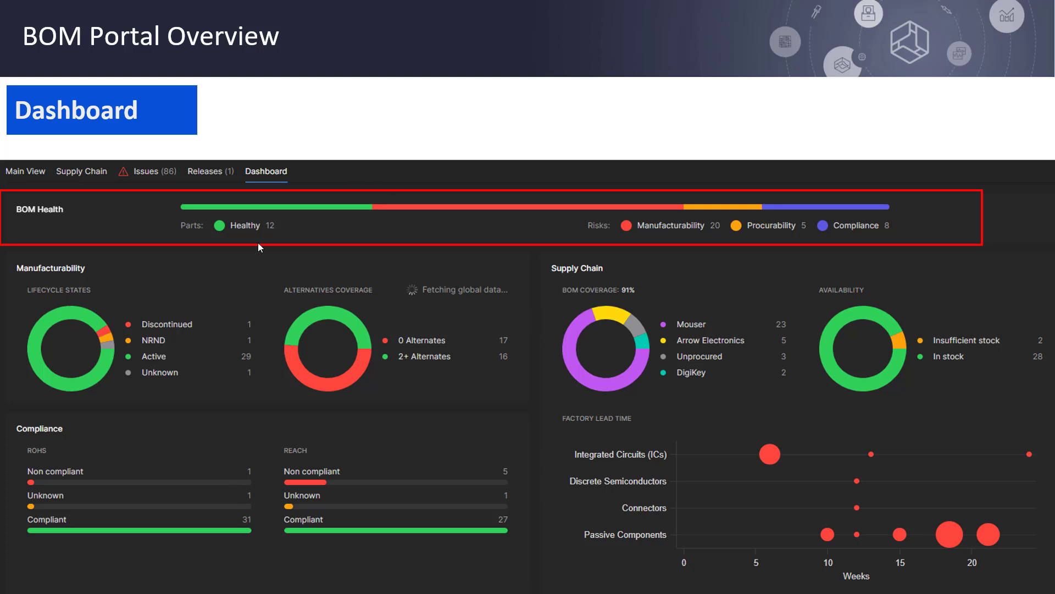
pyautogui.moveTo(610, 443)
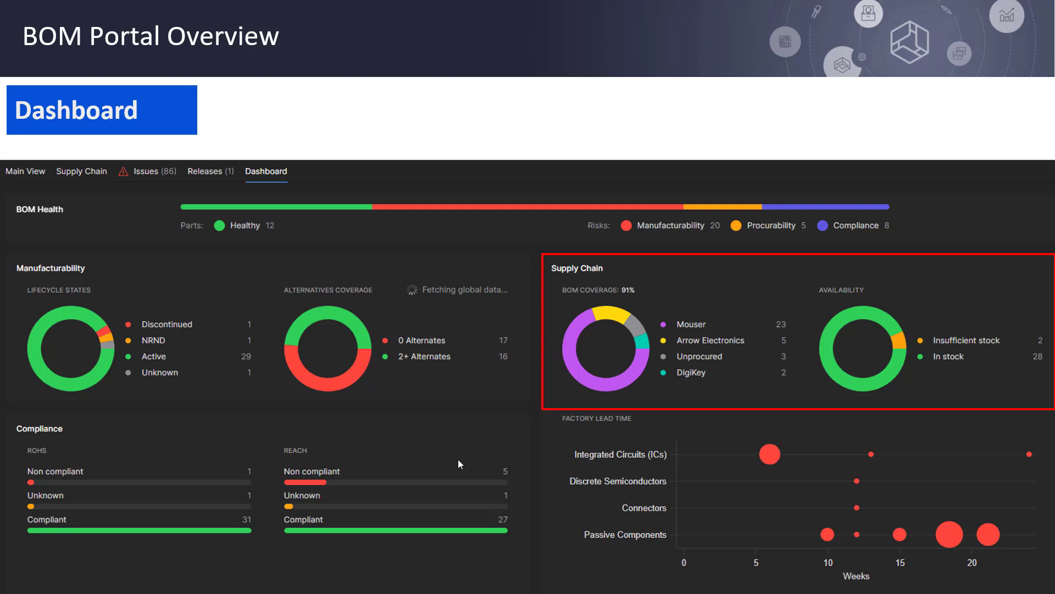
pyautogui.moveTo(584, 310)
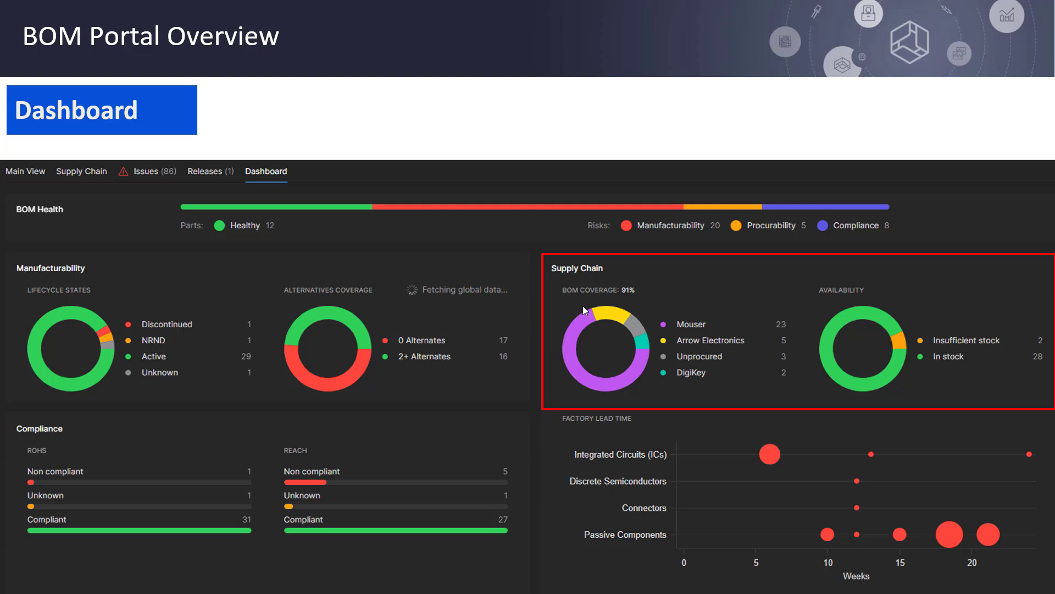
pyautogui.moveTo(667, 435)
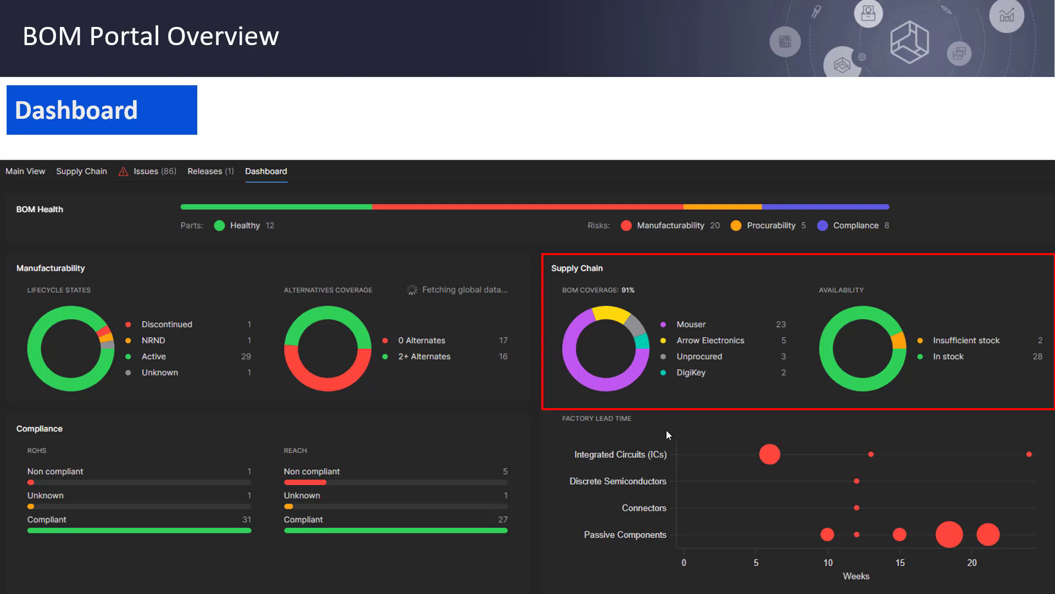
pyautogui.moveTo(901, 260)
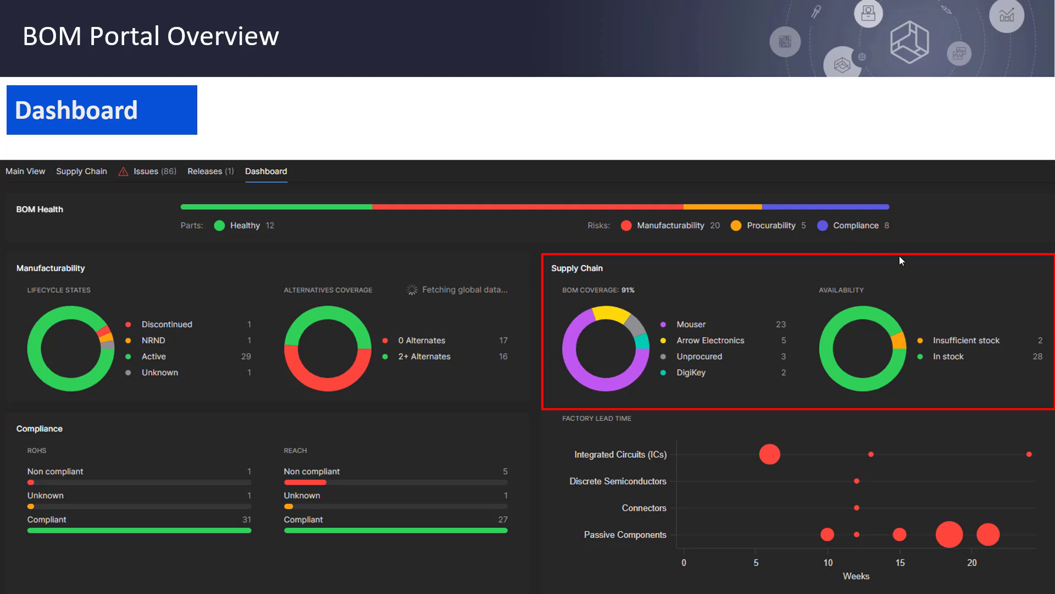
pyautogui.moveTo(951, 394)
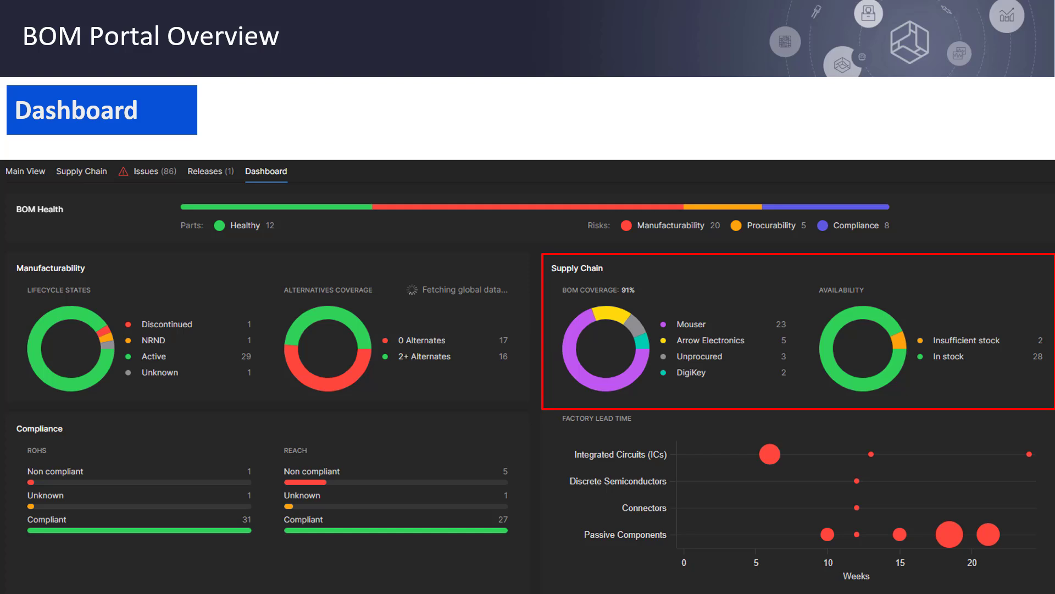
pyautogui.moveTo(888, 449)
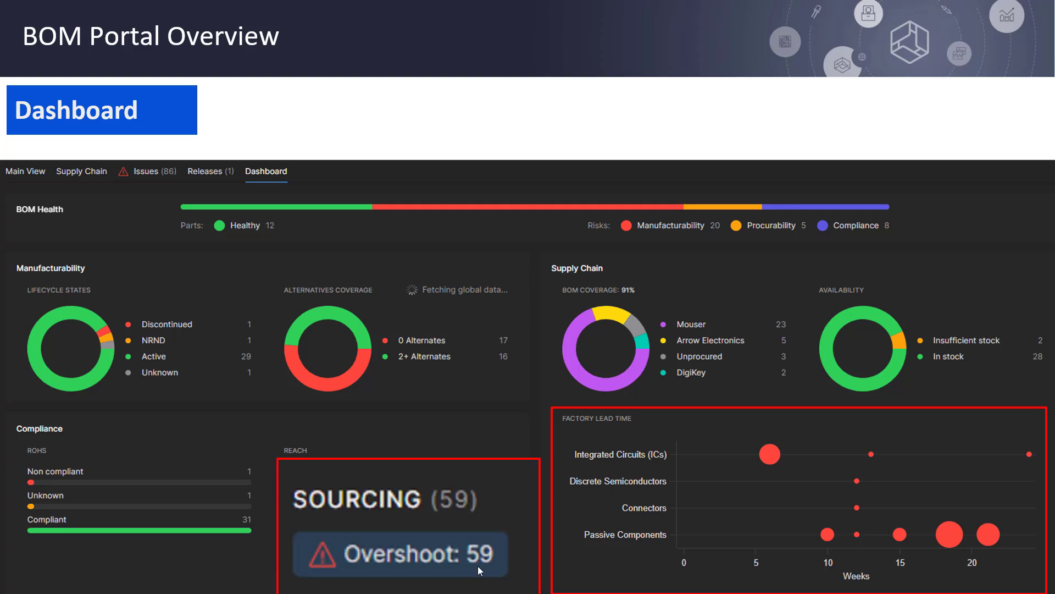
pyautogui.moveTo(630, 557)
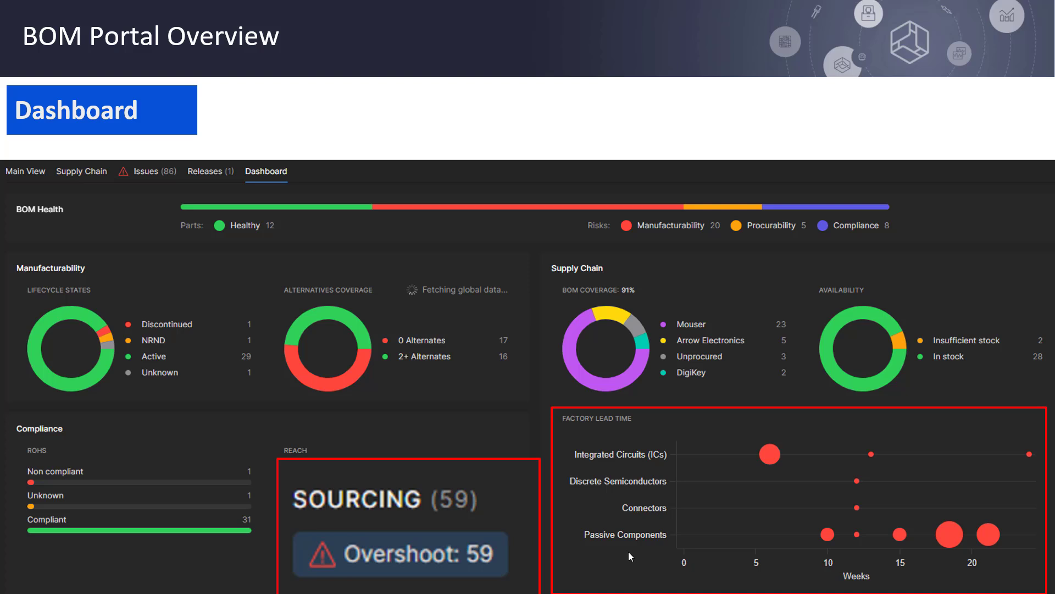
pyautogui.moveTo(471, 358)
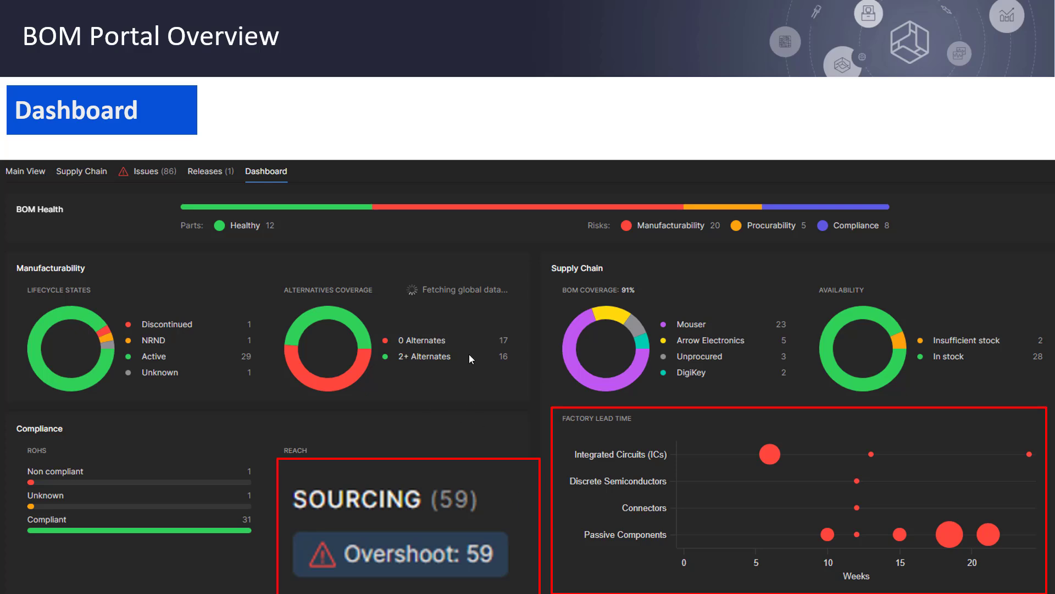
pyautogui.moveTo(484, 364)
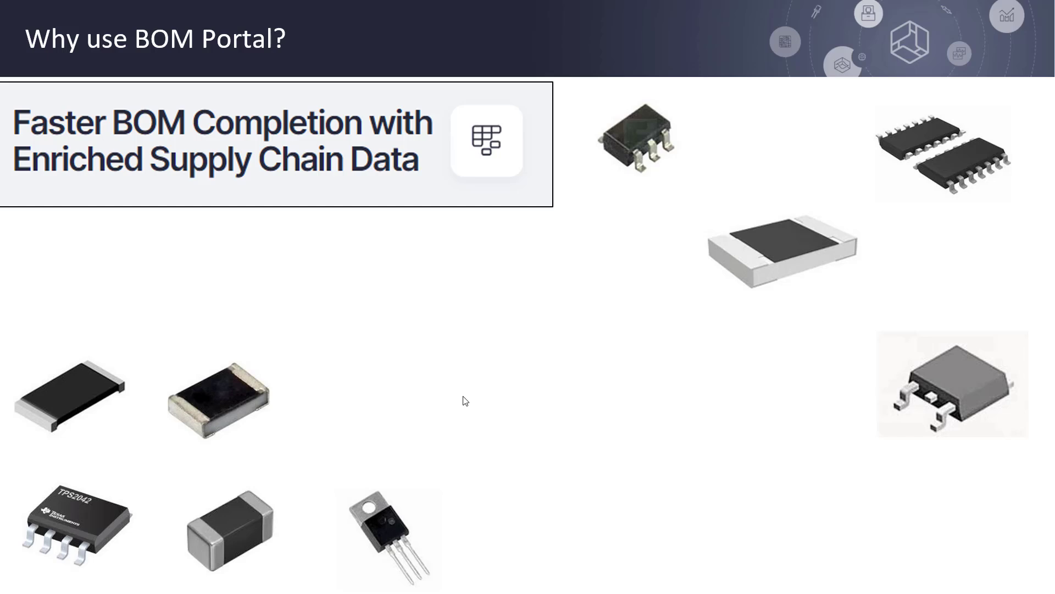
pyautogui.moveTo(524, 411)
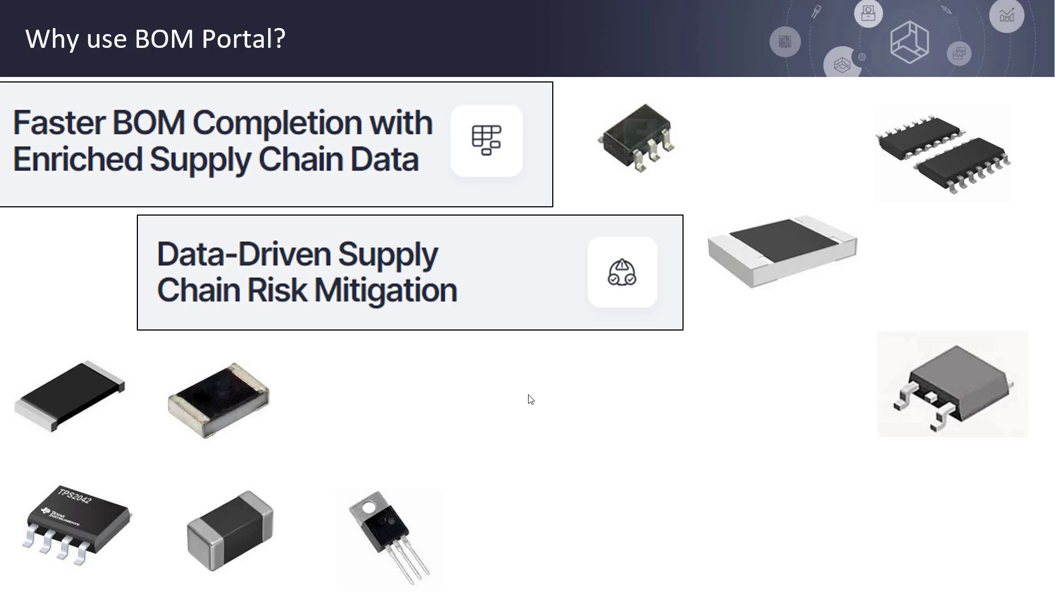
pyautogui.moveTo(594, 466)
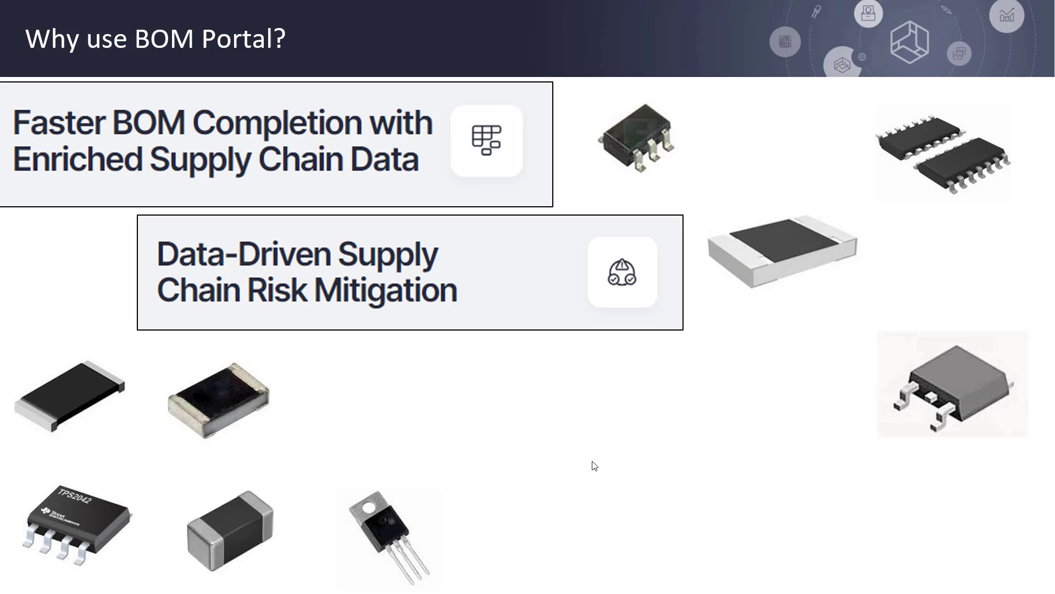